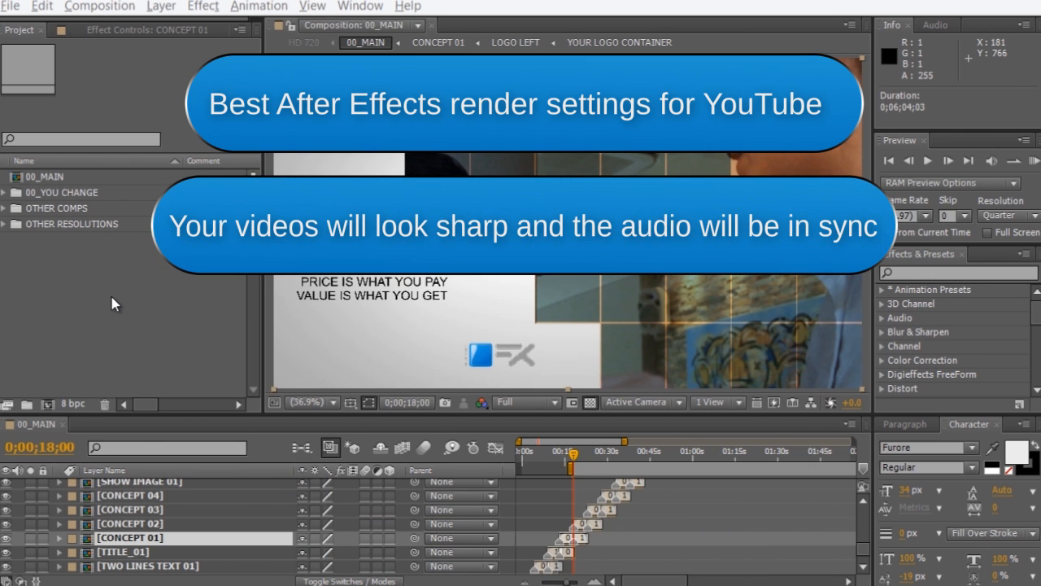
{"action": "mouse_move", "coordinate": [169, 274]}
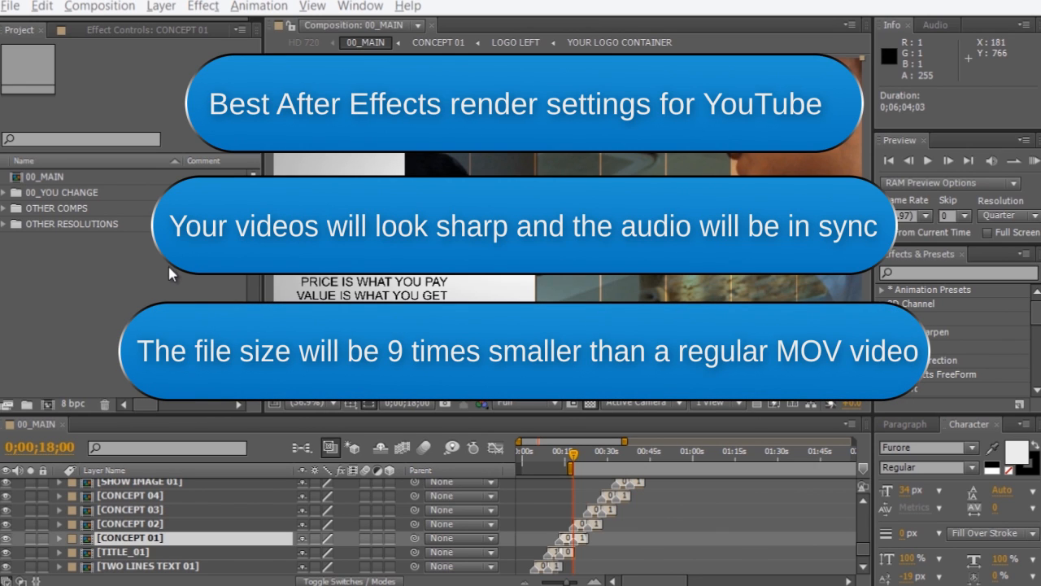
{"action": "mouse_move", "coordinate": [244, 294]}
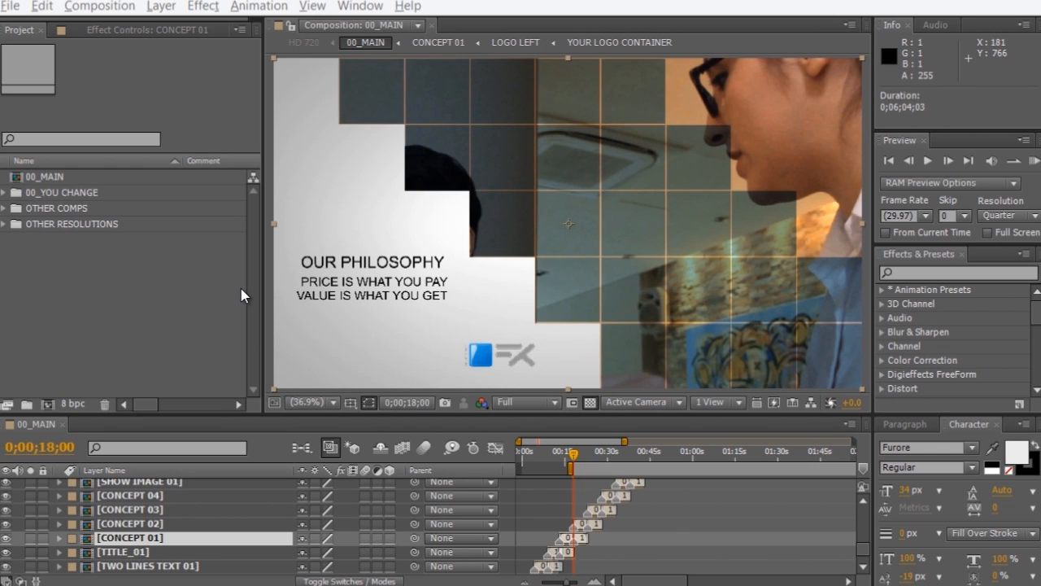
{"action": "mouse_move", "coordinate": [303, 334]}
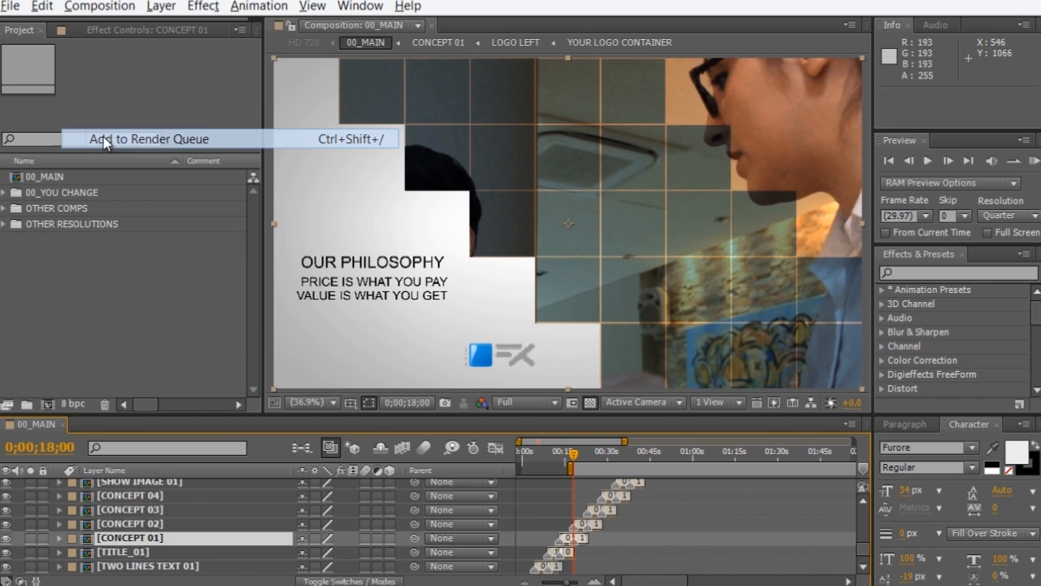
Add 00_MAIN to the Render Queue and bring up the output module's Format list
{"action": "left_click", "coordinate": [150, 139]}
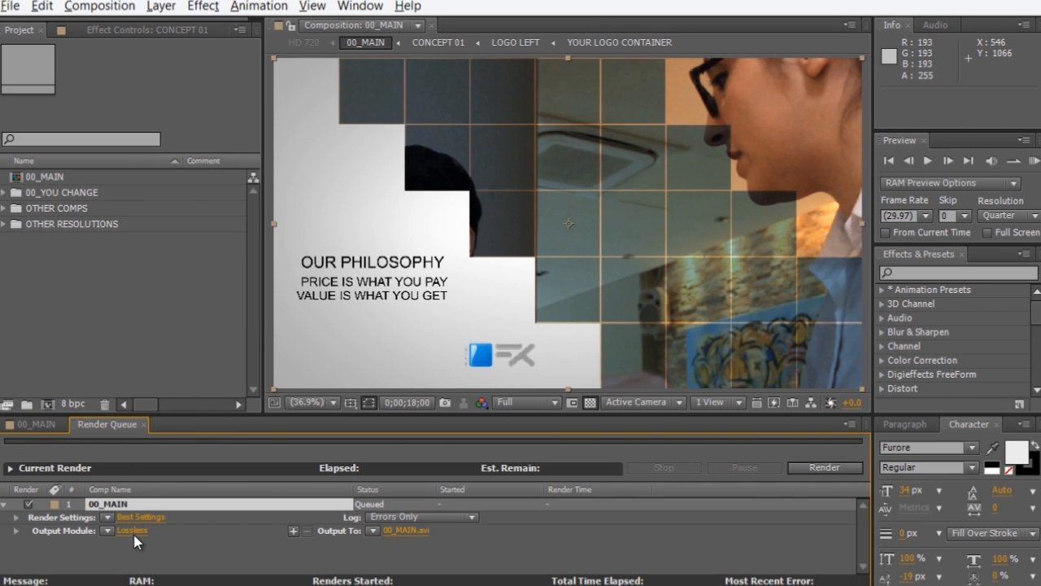
{"action": "left_click", "coordinate": [134, 530]}
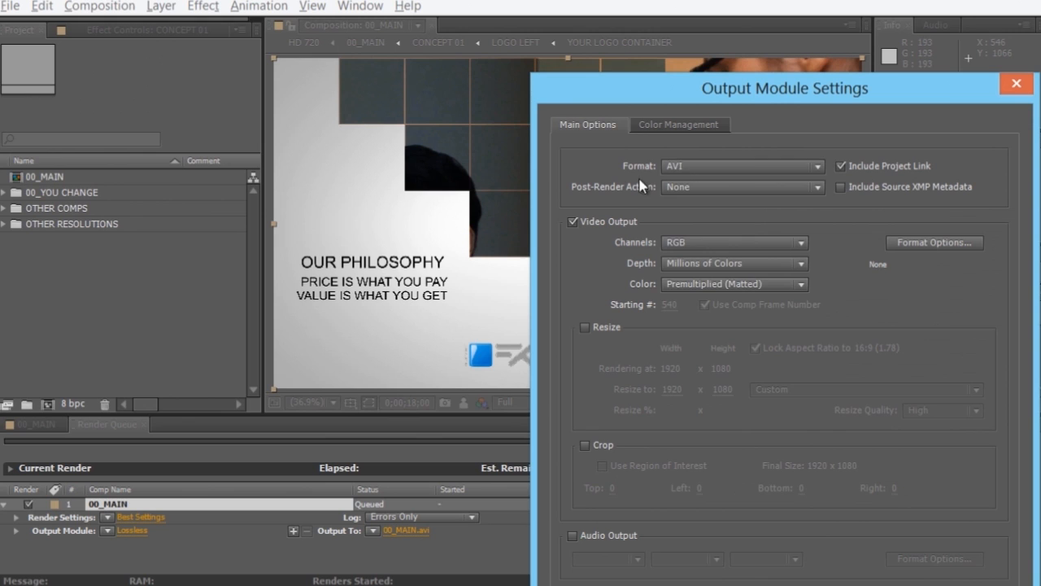
{"action": "left_click", "coordinate": [741, 166]}
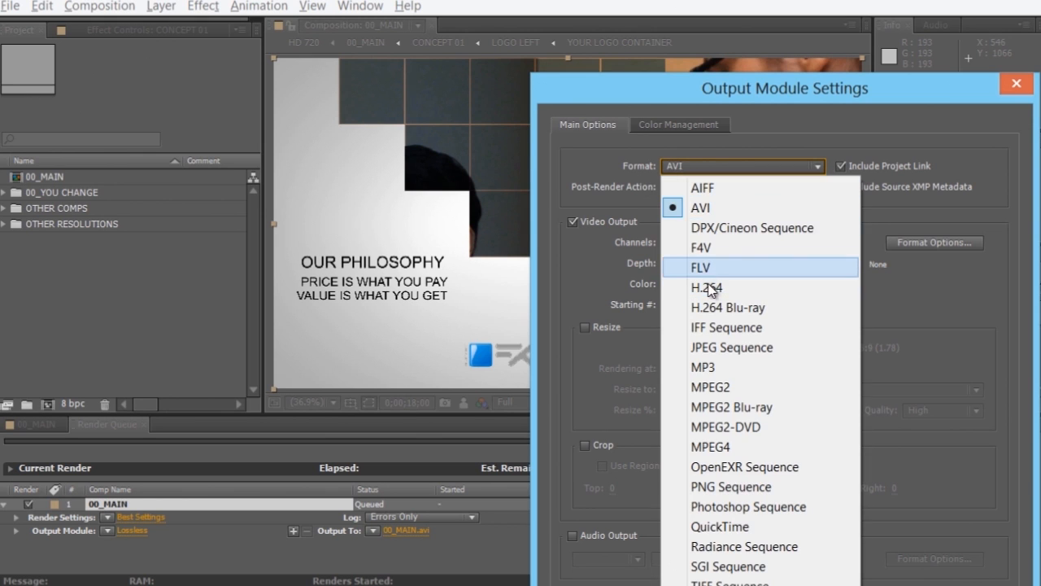
Set output format to H.264 with High profile, level 5.1 and VBR 1 Pass encoding
{"action": "left_click", "coordinate": [707, 287]}
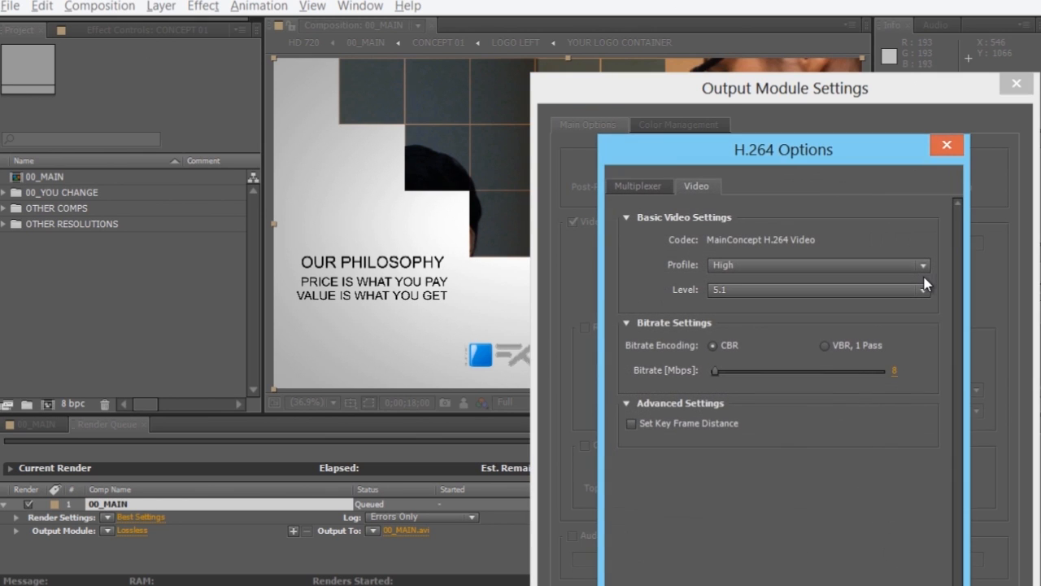
{"action": "left_click", "coordinate": [817, 264]}
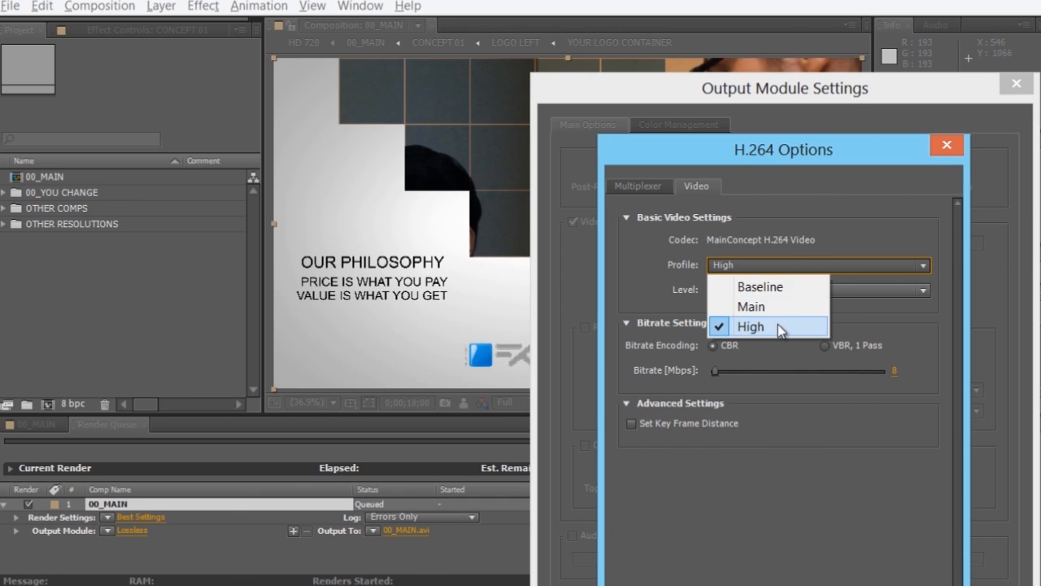
{"action": "left_click", "coordinate": [816, 290]}
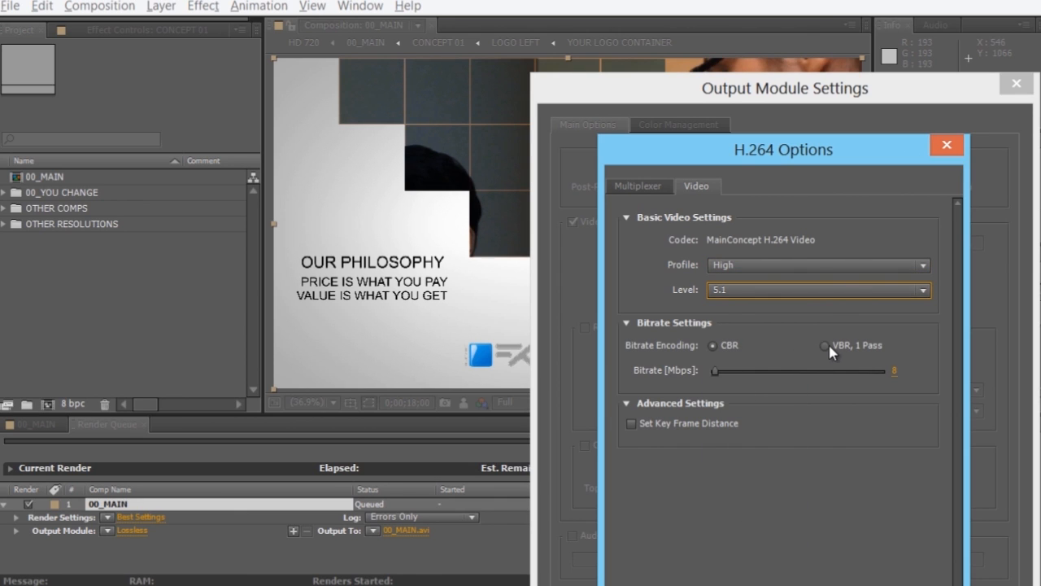
{"action": "left_click", "coordinate": [825, 345]}
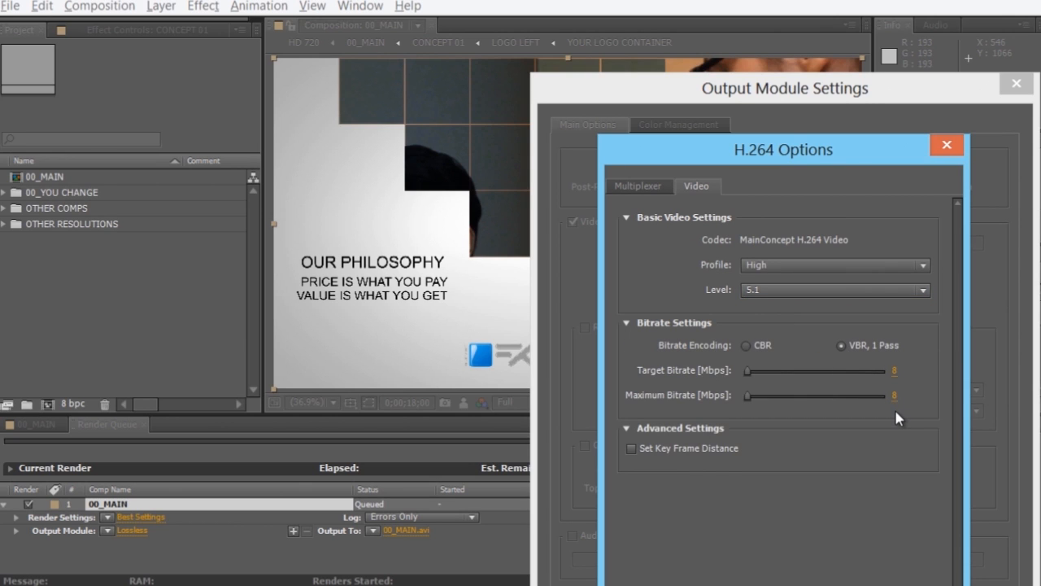
{"action": "left_click", "coordinate": [909, 371]}
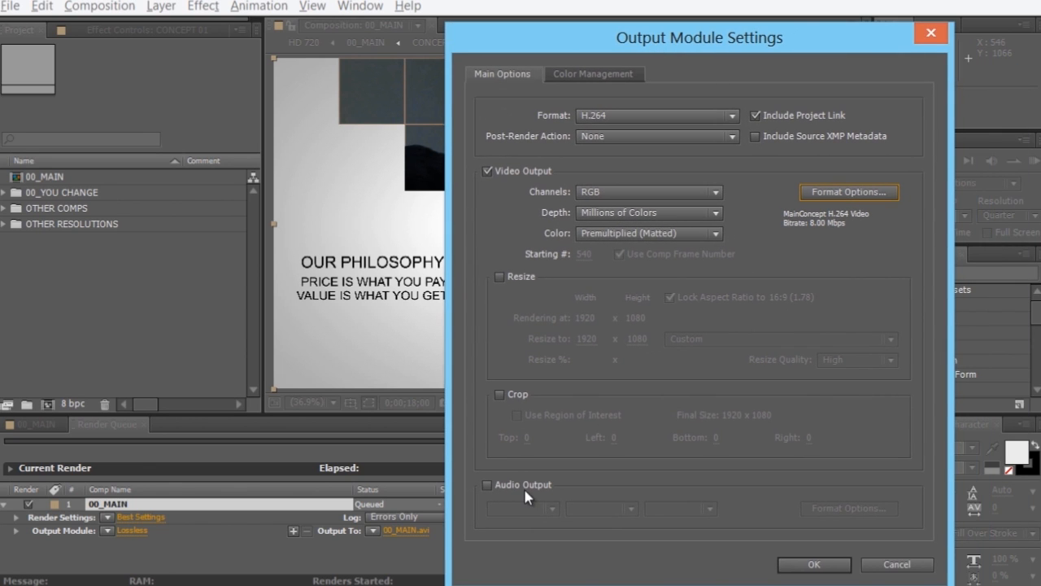
Enable Audio Output, confirm the module settings, and go to the Output To path for 00_MAIN.mp4
{"action": "left_click", "coordinate": [486, 485]}
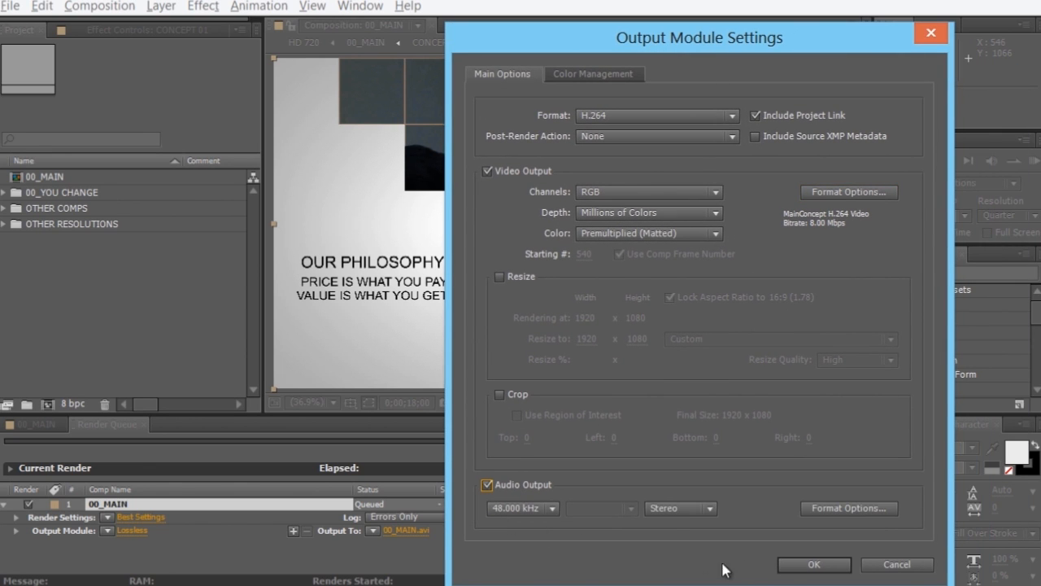
{"action": "left_click", "coordinate": [813, 563]}
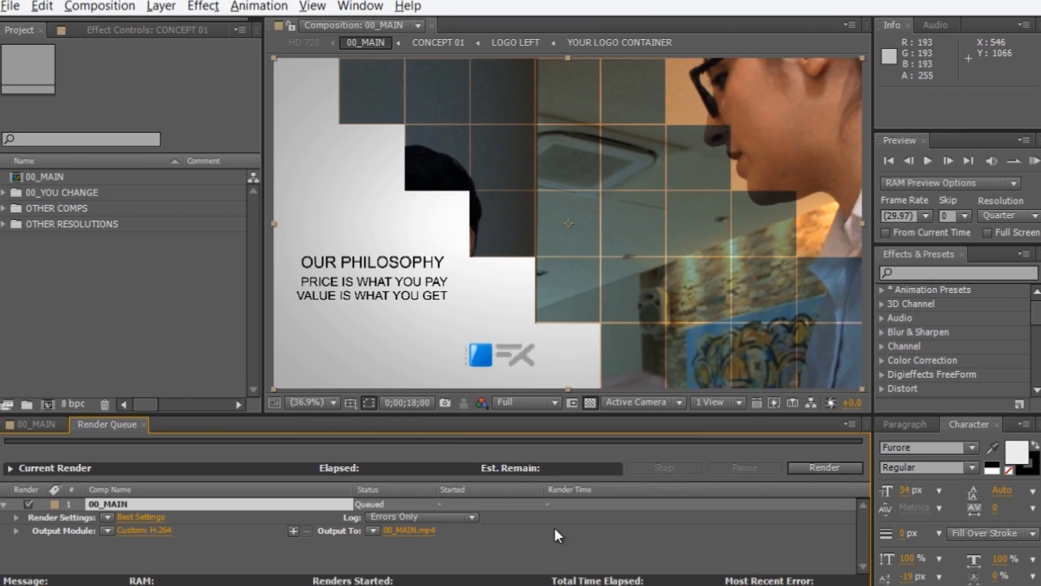
{"action": "mouse_move", "coordinate": [421, 537]}
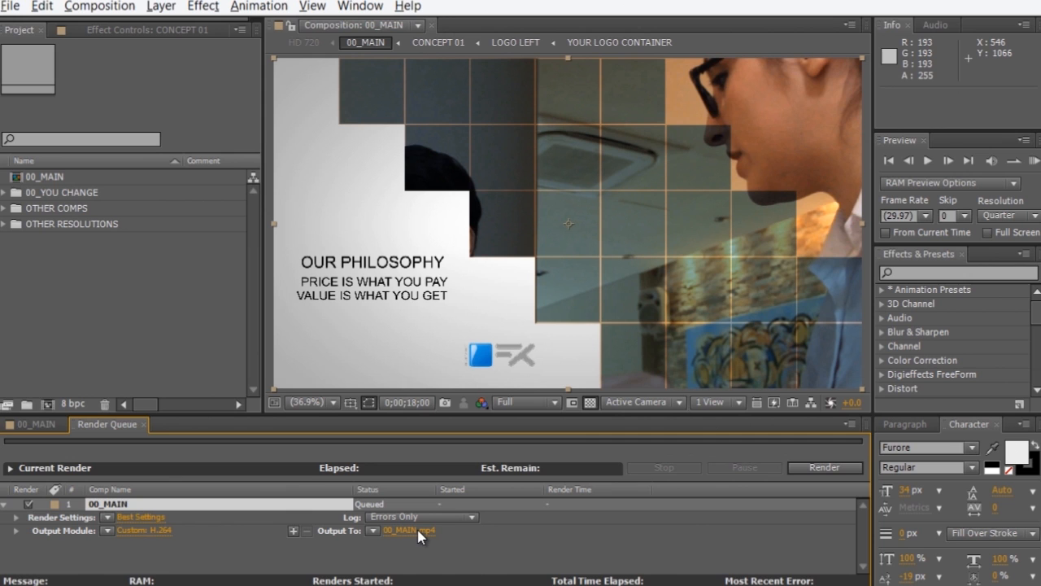
{"action": "left_click", "coordinate": [33, 423]}
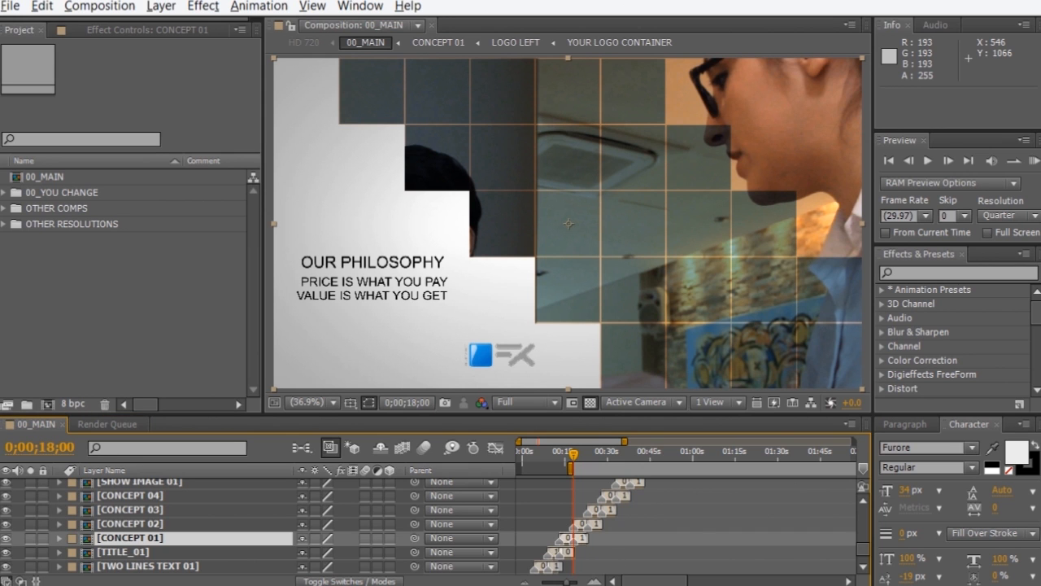
Compare the ~53 MB H264.mp4 with the ~483 MB QUICKTIME.mov in Render Videos
{"action": "left_click", "coordinate": [481, 396]}
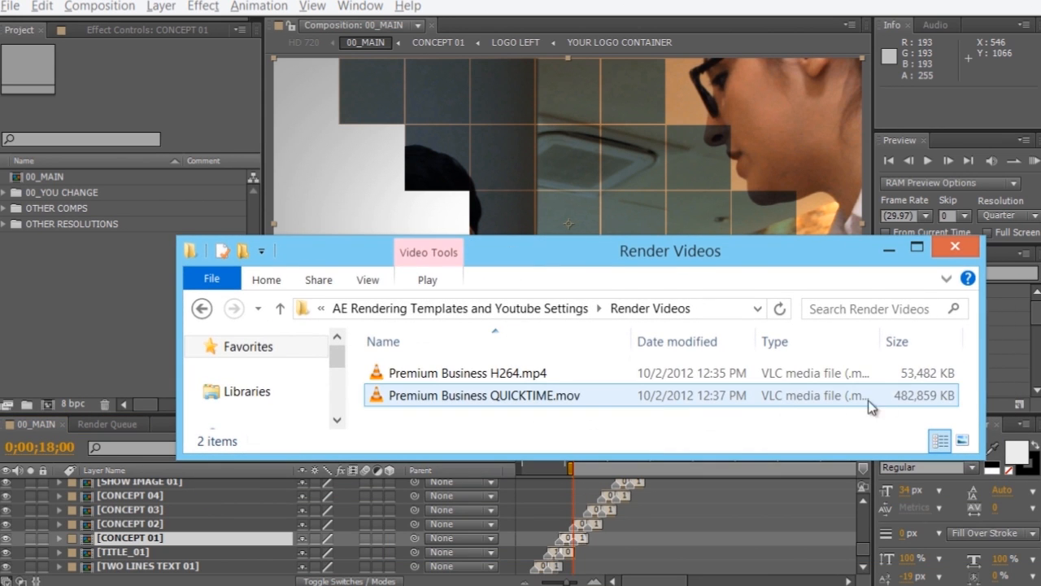
{"action": "mouse_move", "coordinate": [926, 405]}
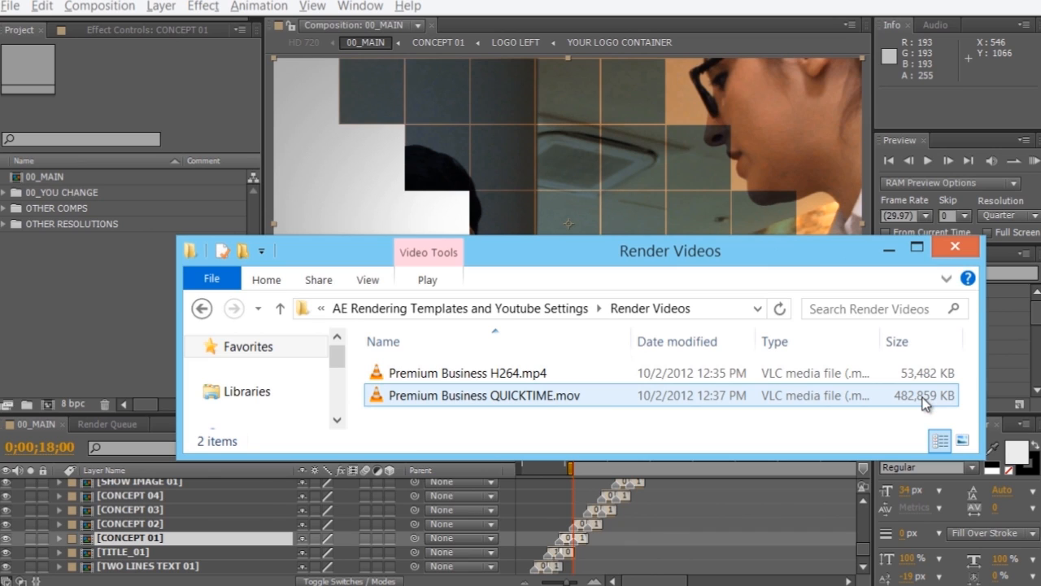
{"action": "left_click", "coordinate": [901, 429]}
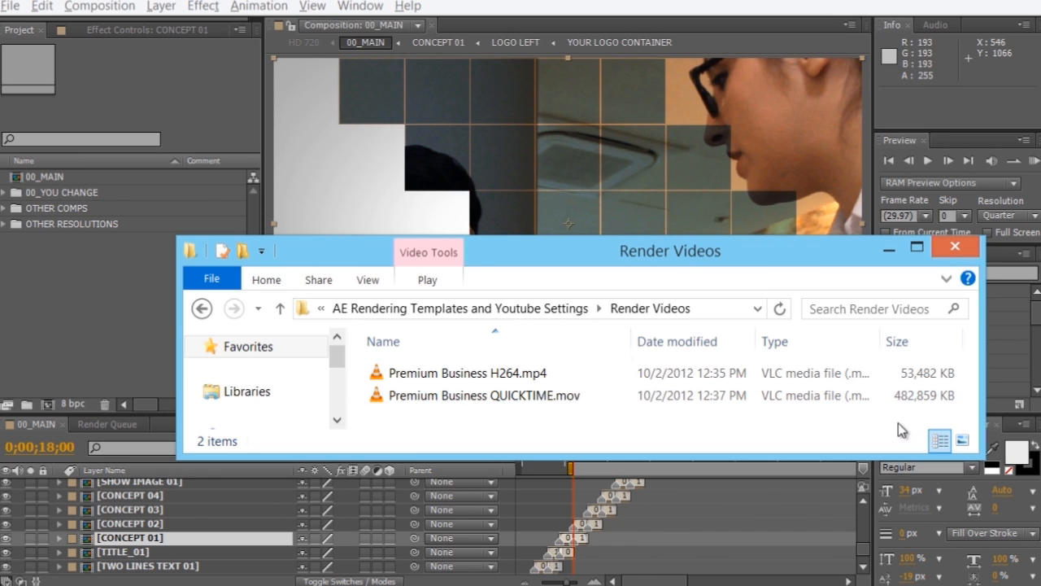
{"action": "mouse_move", "coordinate": [893, 431]}
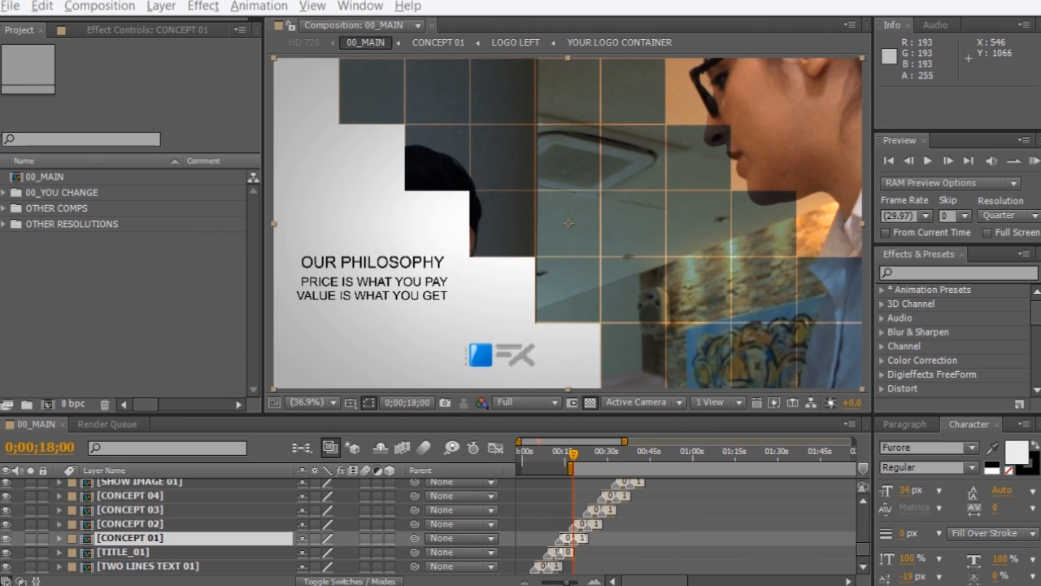
{"action": "mouse_move", "coordinate": [188, 399]}
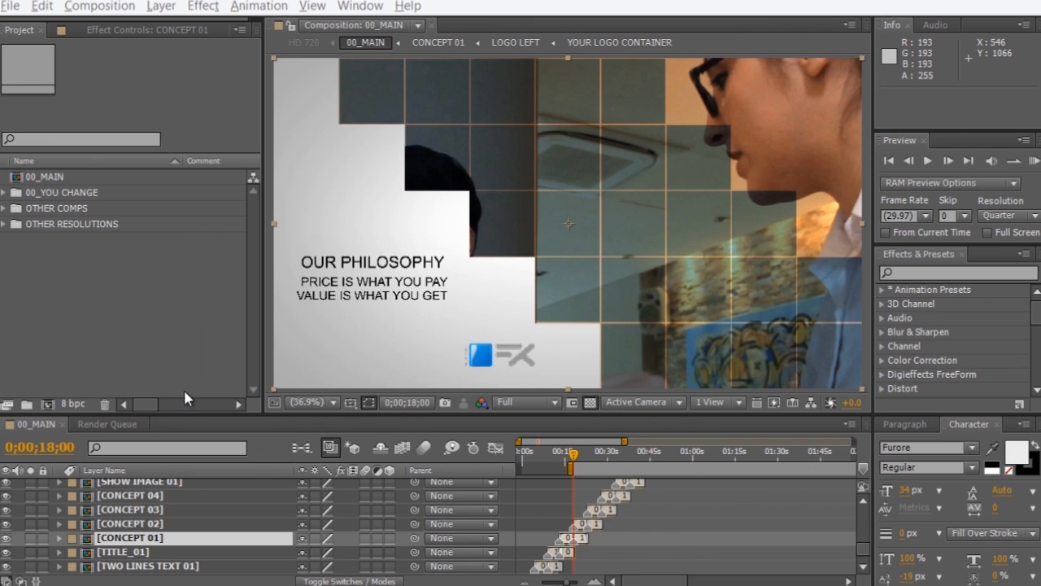
{"action": "mouse_move", "coordinate": [126, 348]}
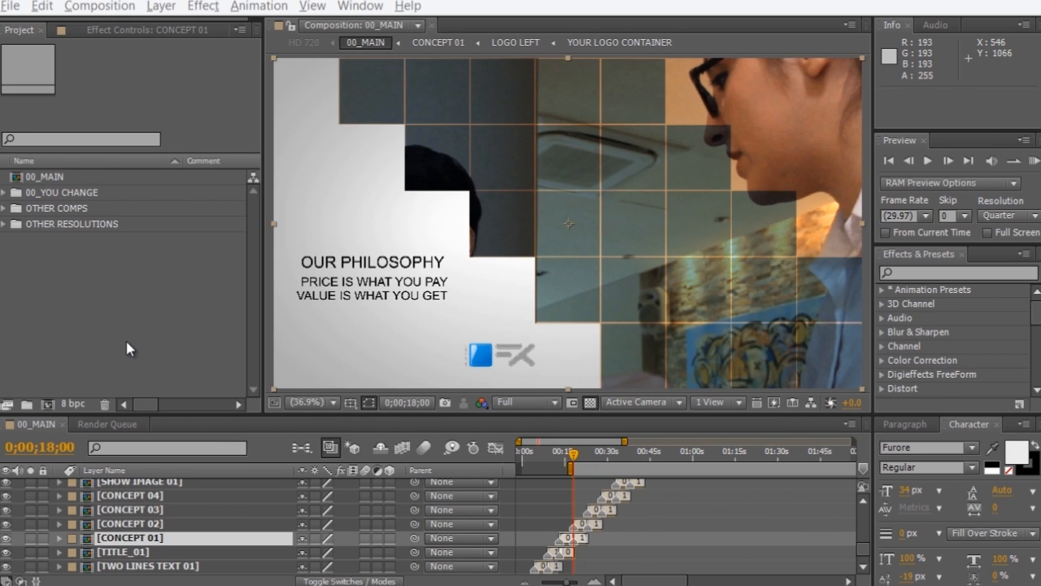
{"action": "mouse_move", "coordinate": [150, 345]}
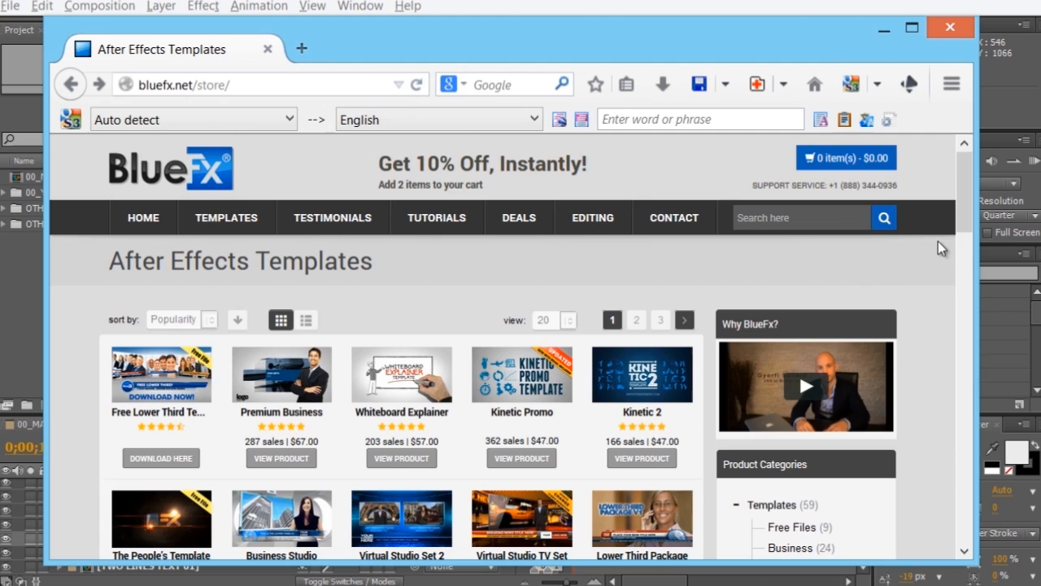
Scroll down the BlueFX store page to see more After Effects templates
{"action": "scroll", "scroll_direction": "down", "scroll_amount": 3}
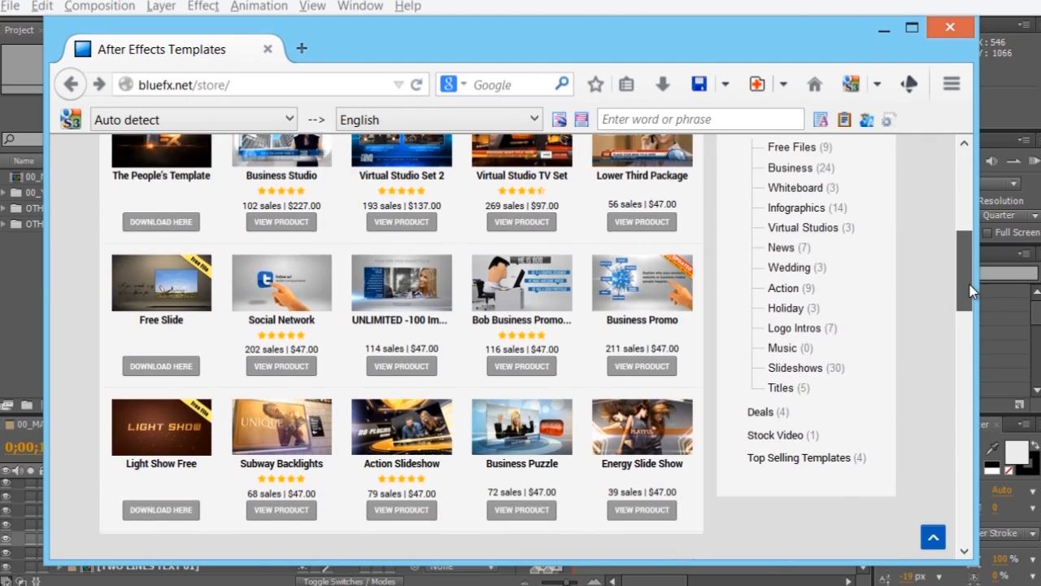
{"action": "scroll", "scroll_direction": "down", "scroll_amount": 3}
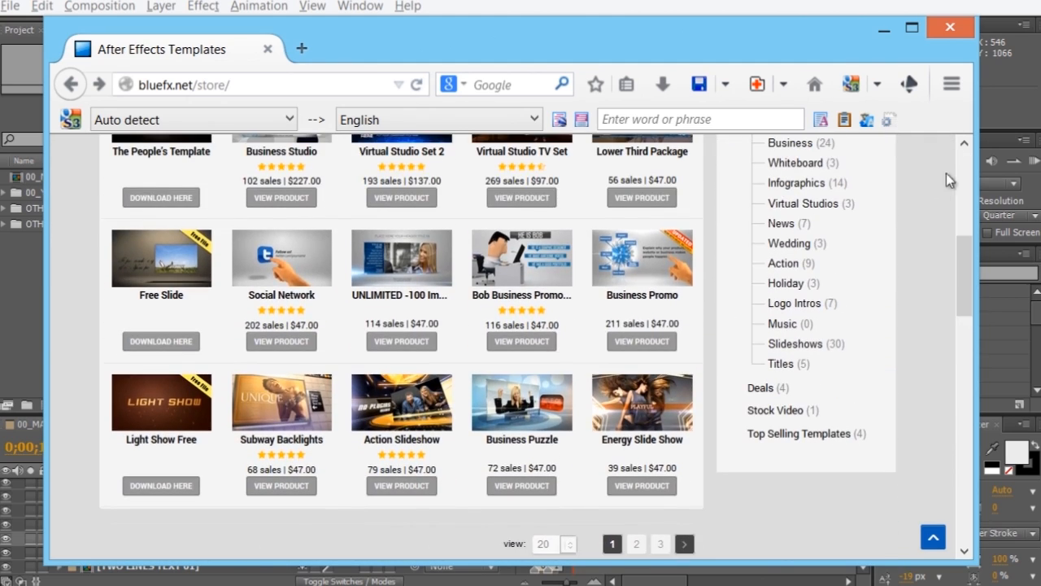